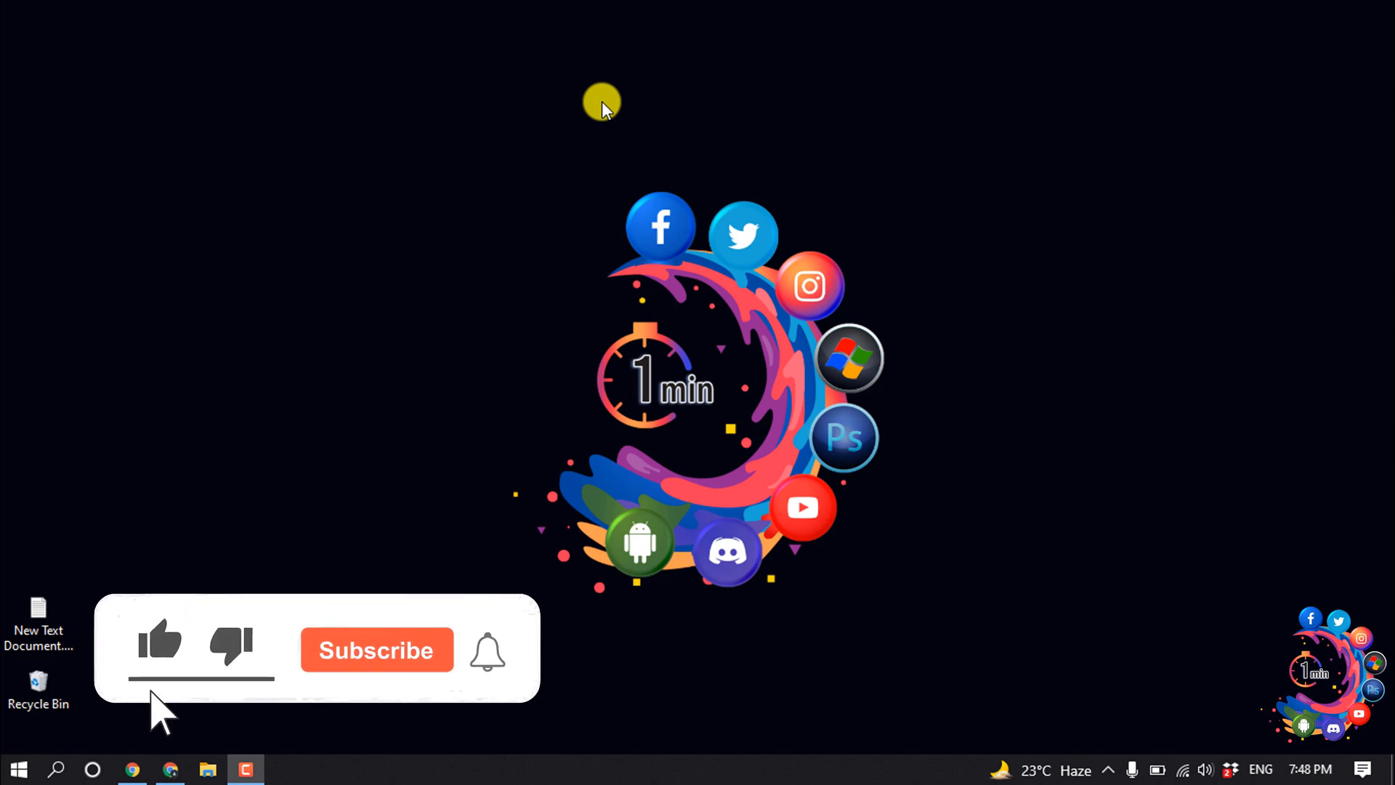
Restore the Chrome window showing the cPanel dashboard with 'backup' search results
left_click(375, 650)
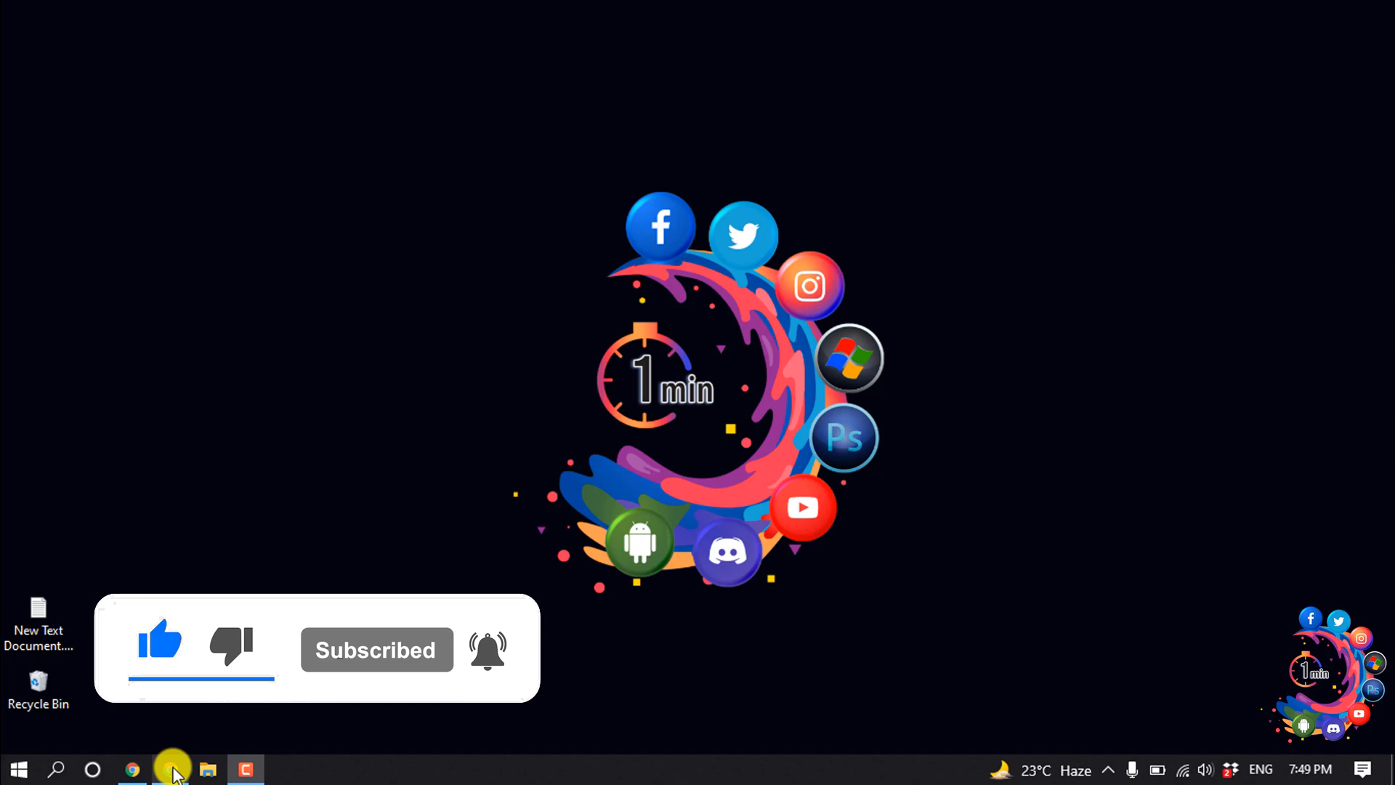
left_click(133, 769)
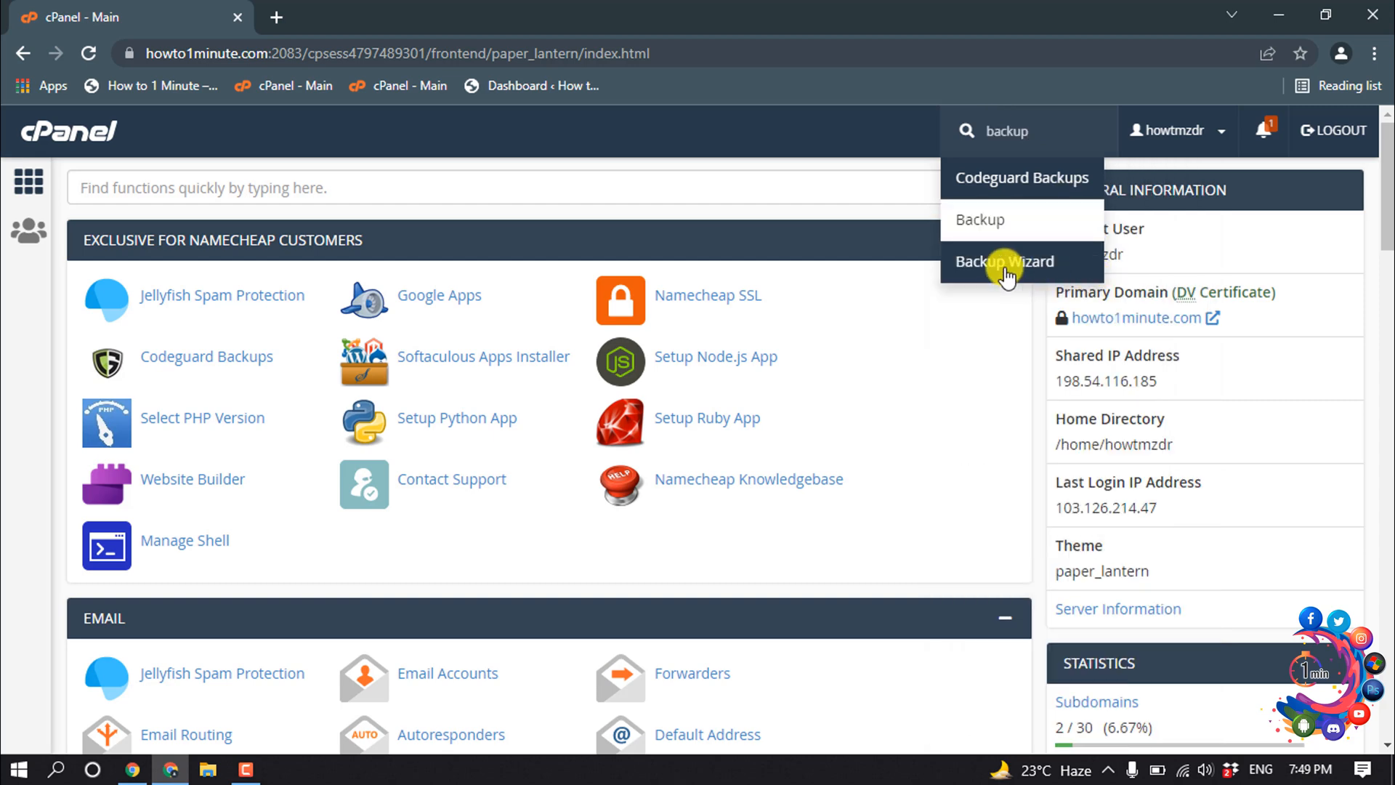
Launch the Backup Wizard from the cPanel search results
left_click(1004, 261)
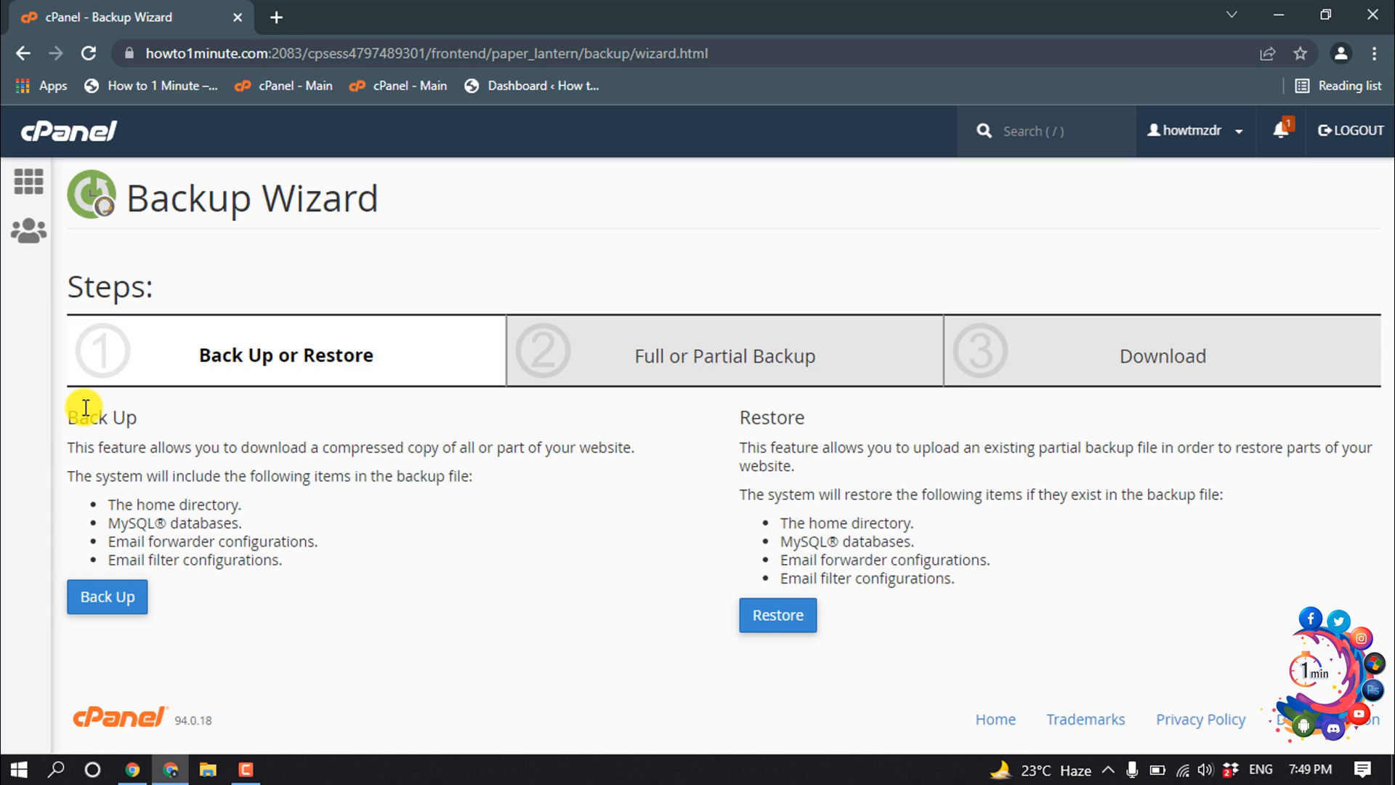
mouse_move(279, 580)
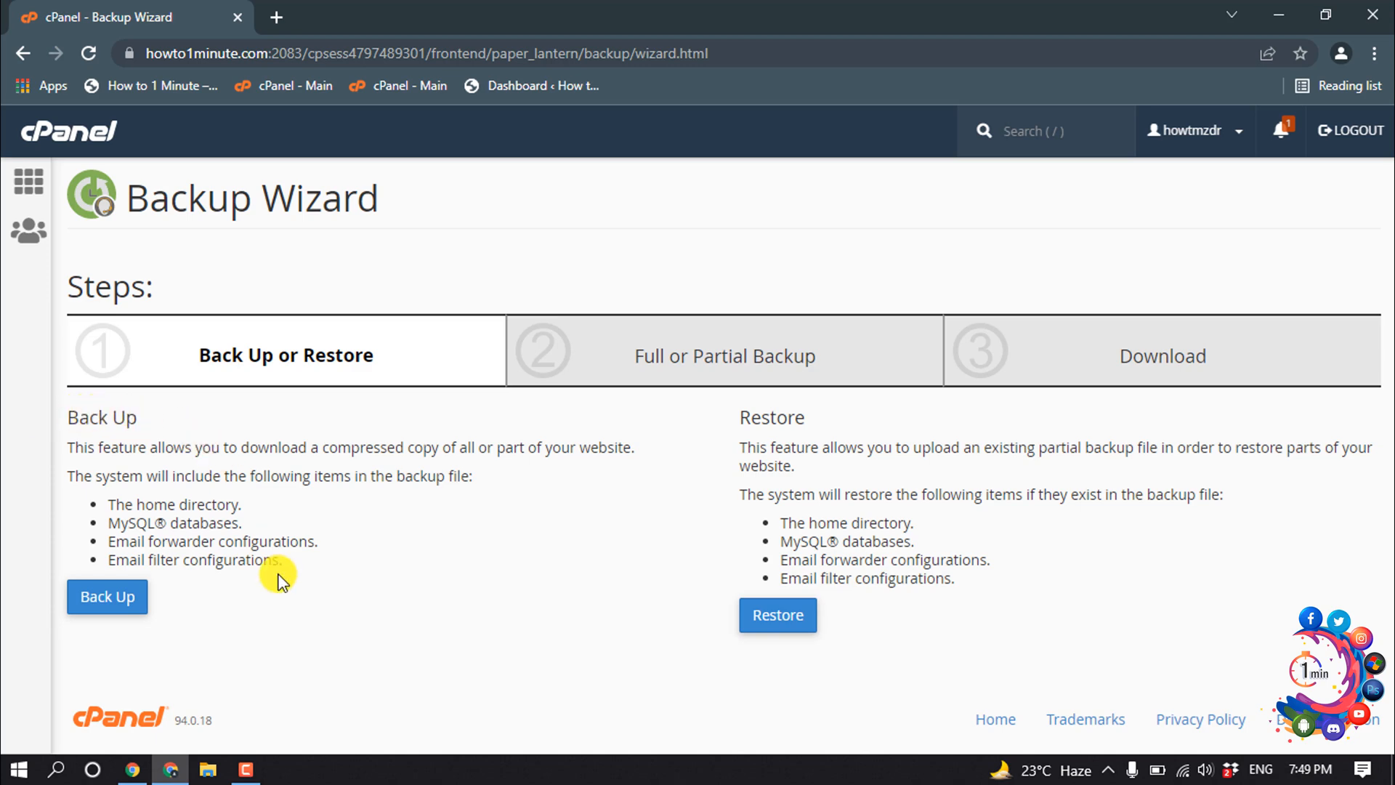
Choose Back Up, then Full Backup, reaching the wizard's Download step listing existing backups
left_click(106, 596)
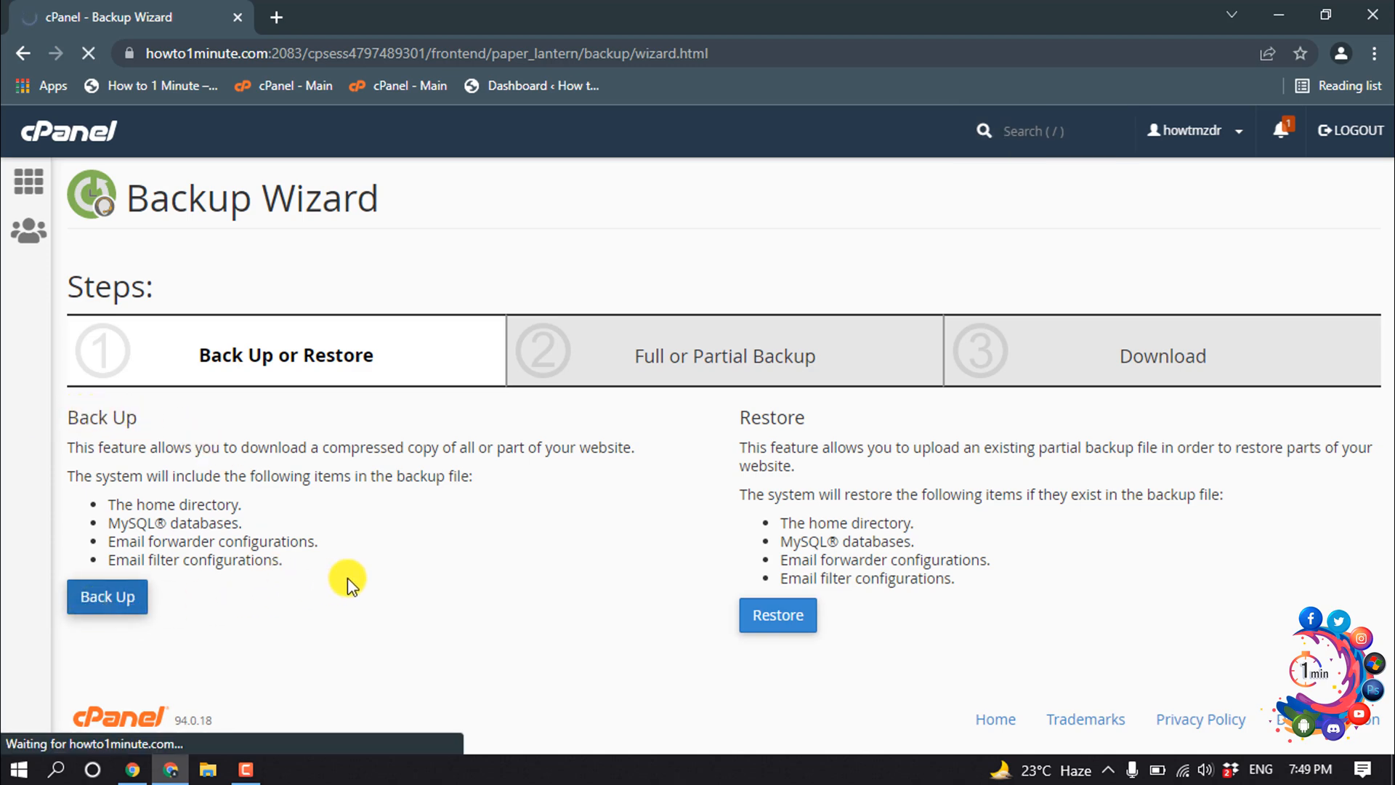
left_click(106, 595)
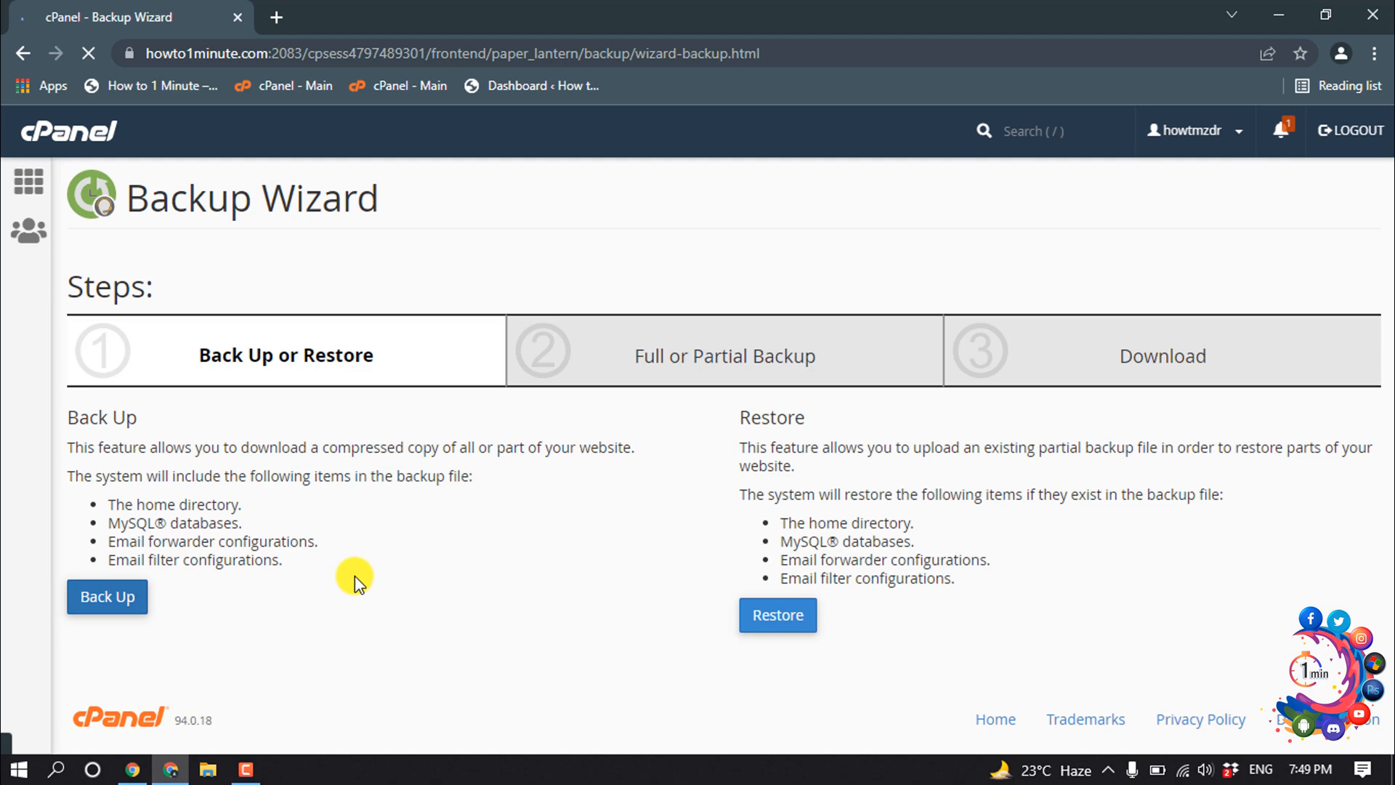
left_click(106, 595)
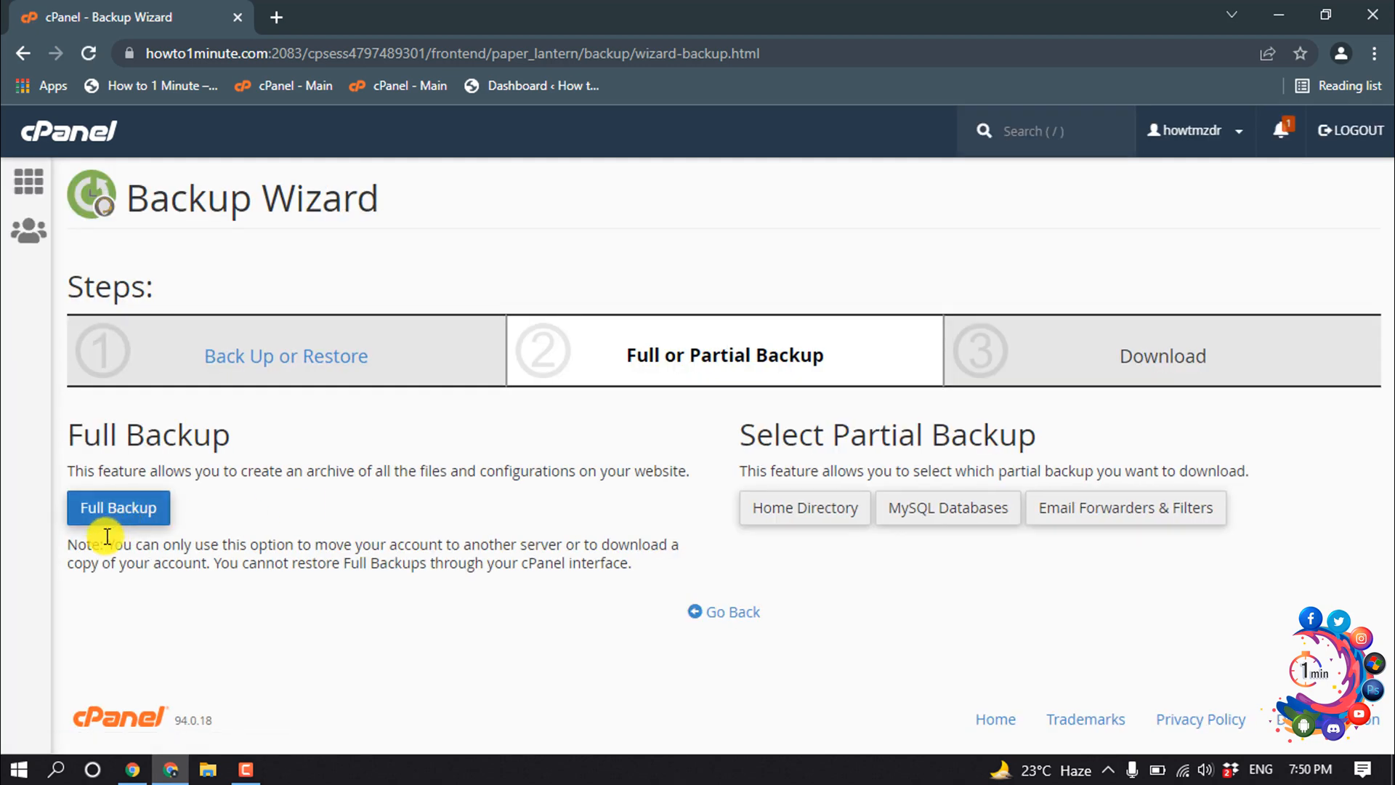
left_click(117, 508)
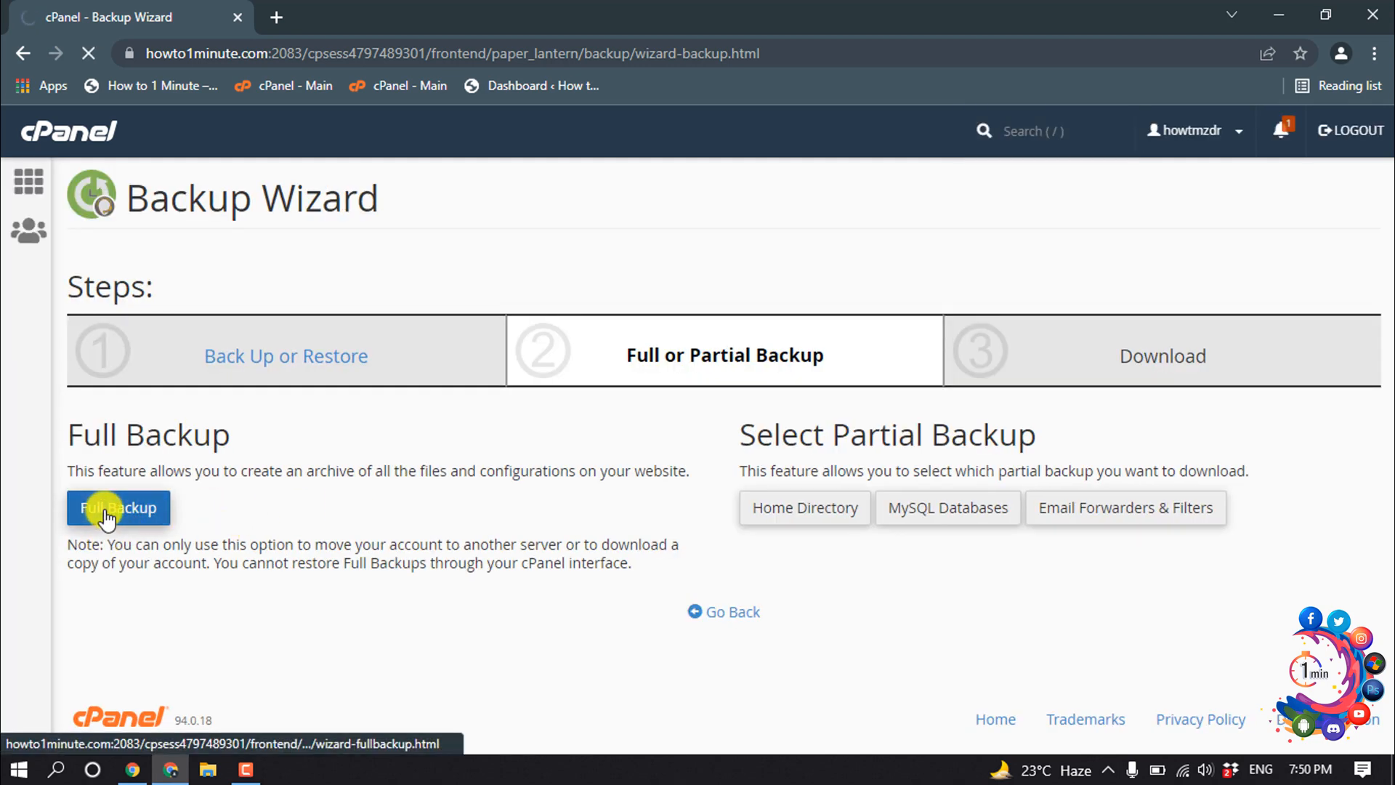
left_click(117, 507)
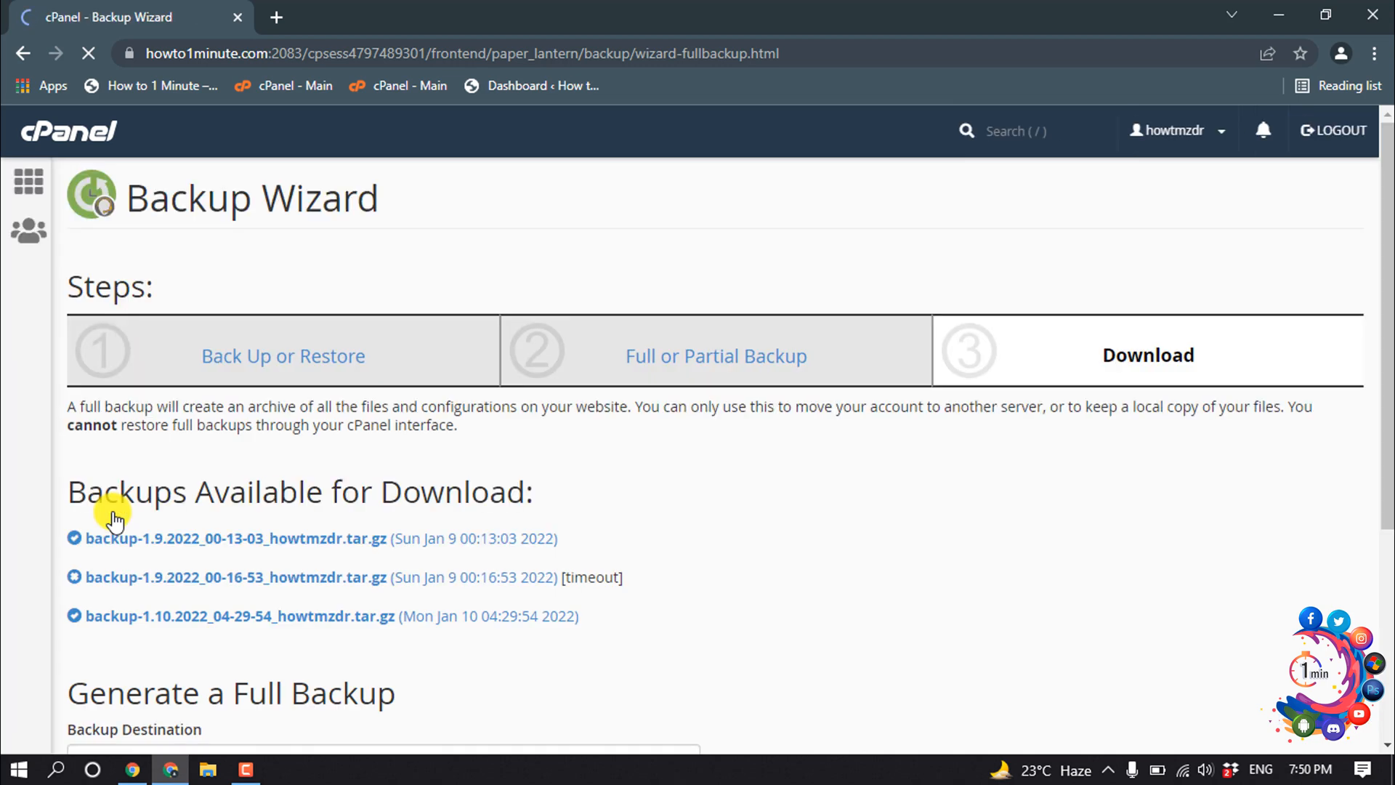
Generate a full backup to Home Directory with no email notification, then return to the backups list
scroll("down", 3)
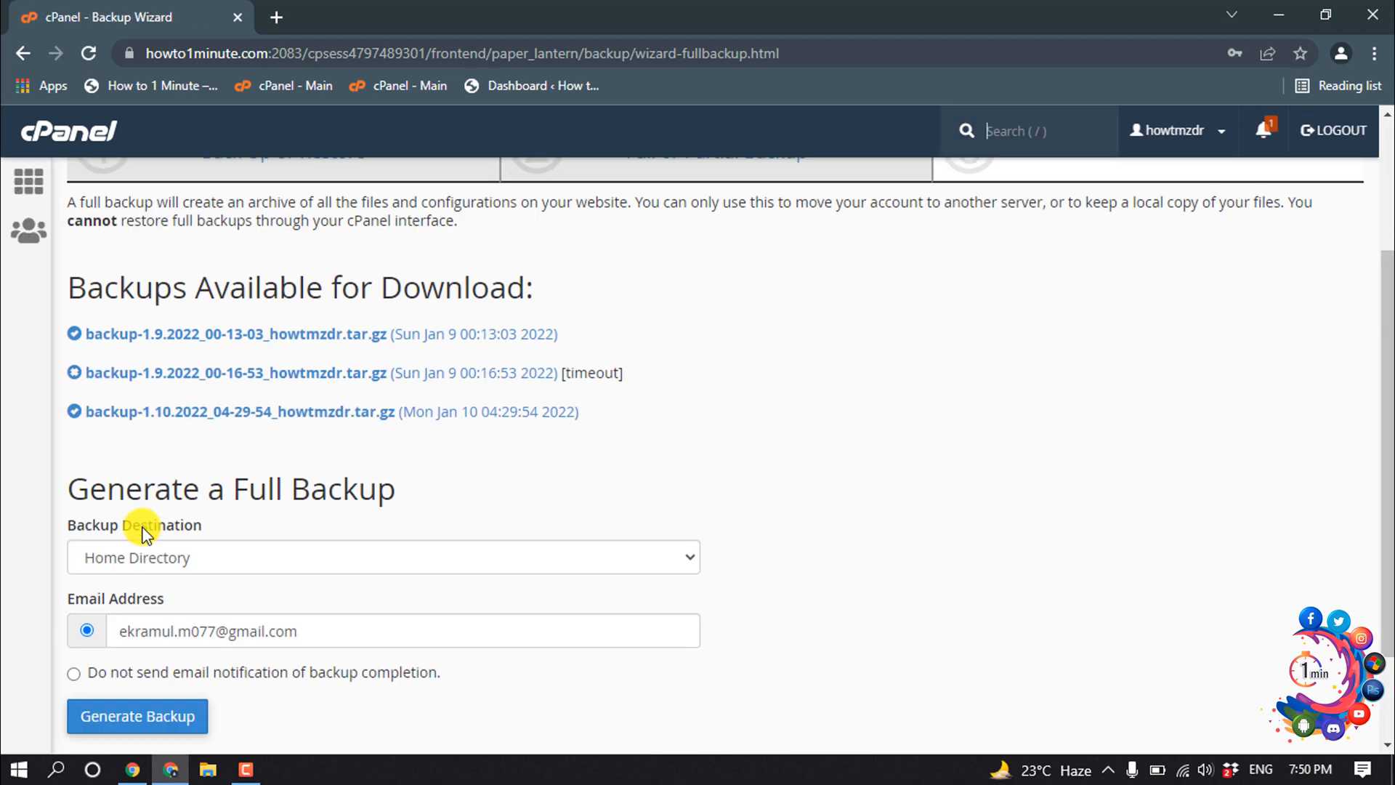
scroll("down", 3)
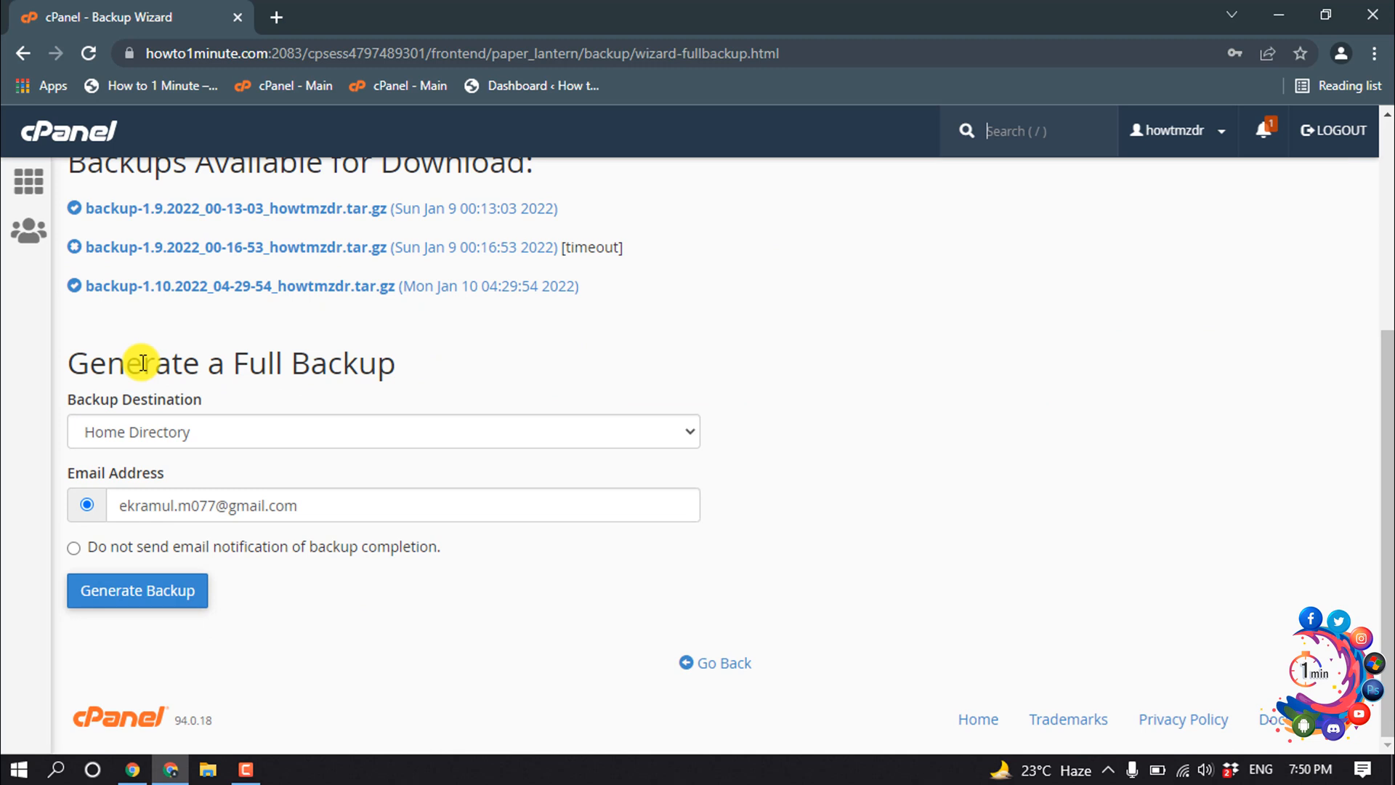
mouse_move(268, 417)
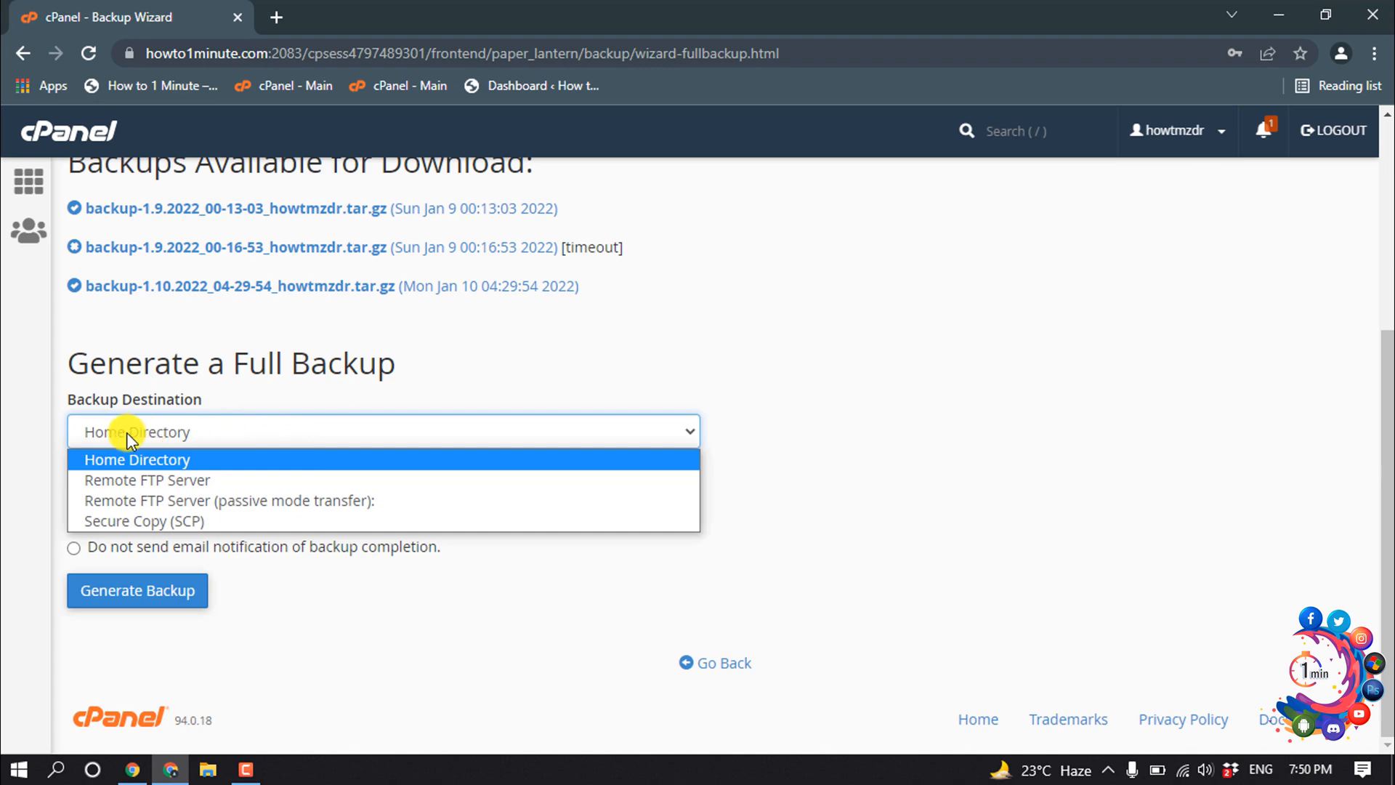
left_click(137, 459)
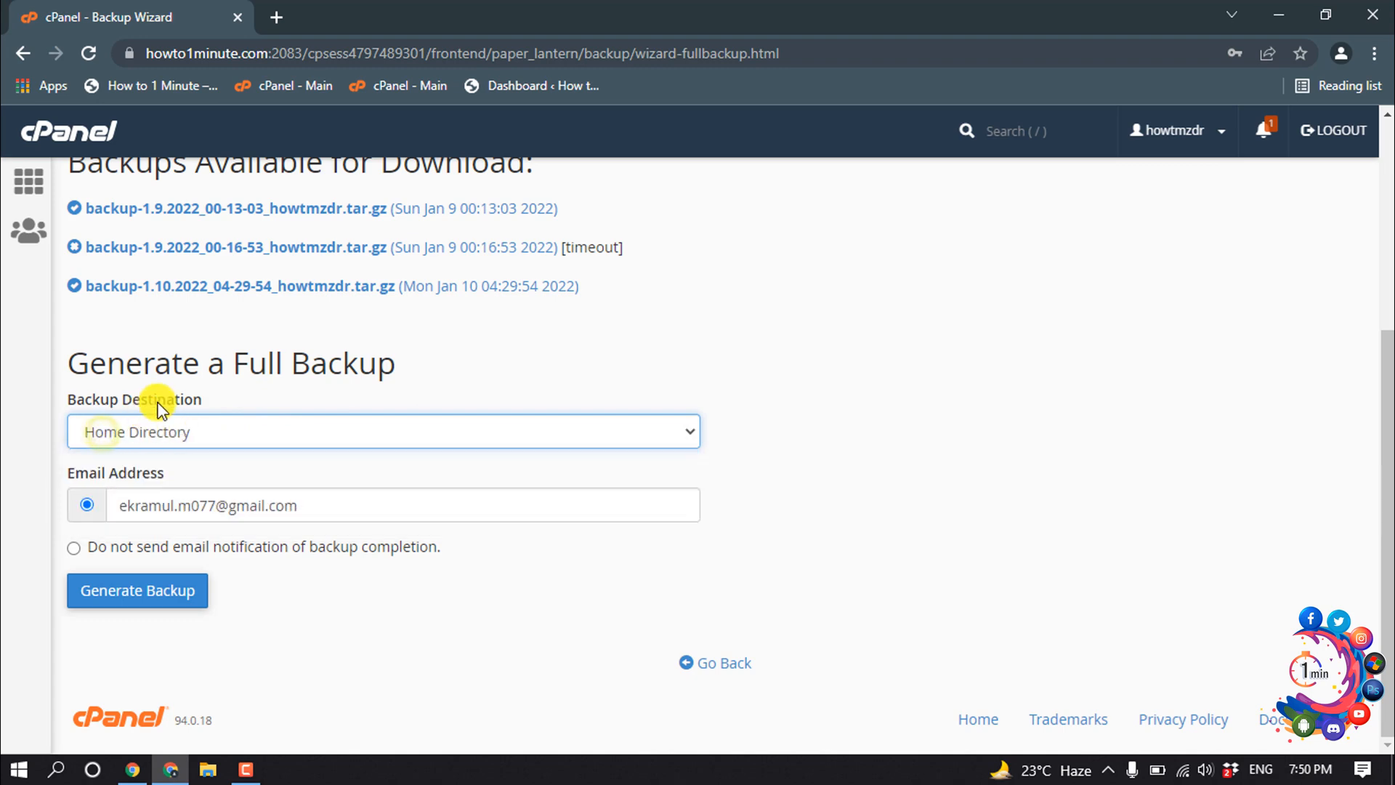
mouse_move(133, 435)
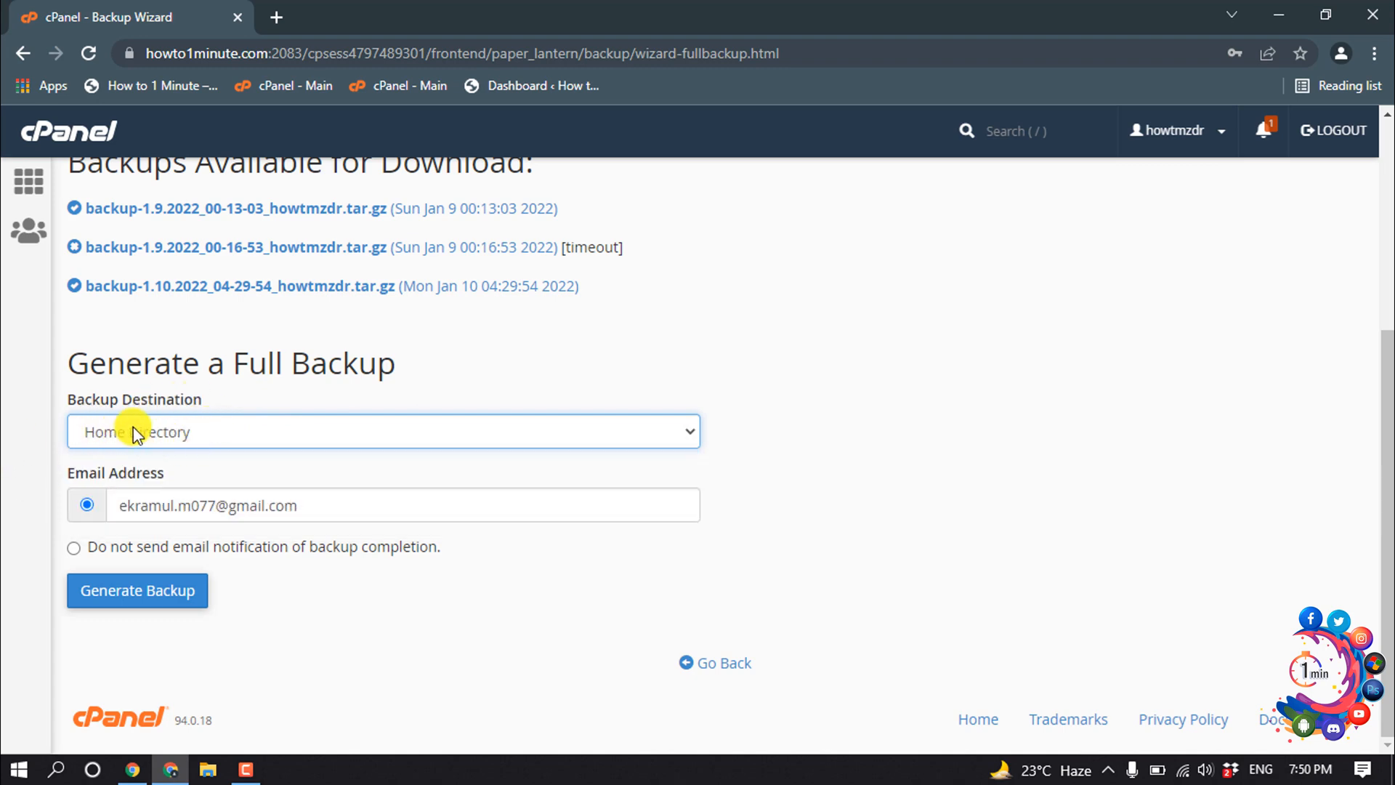
left_click(74, 548)
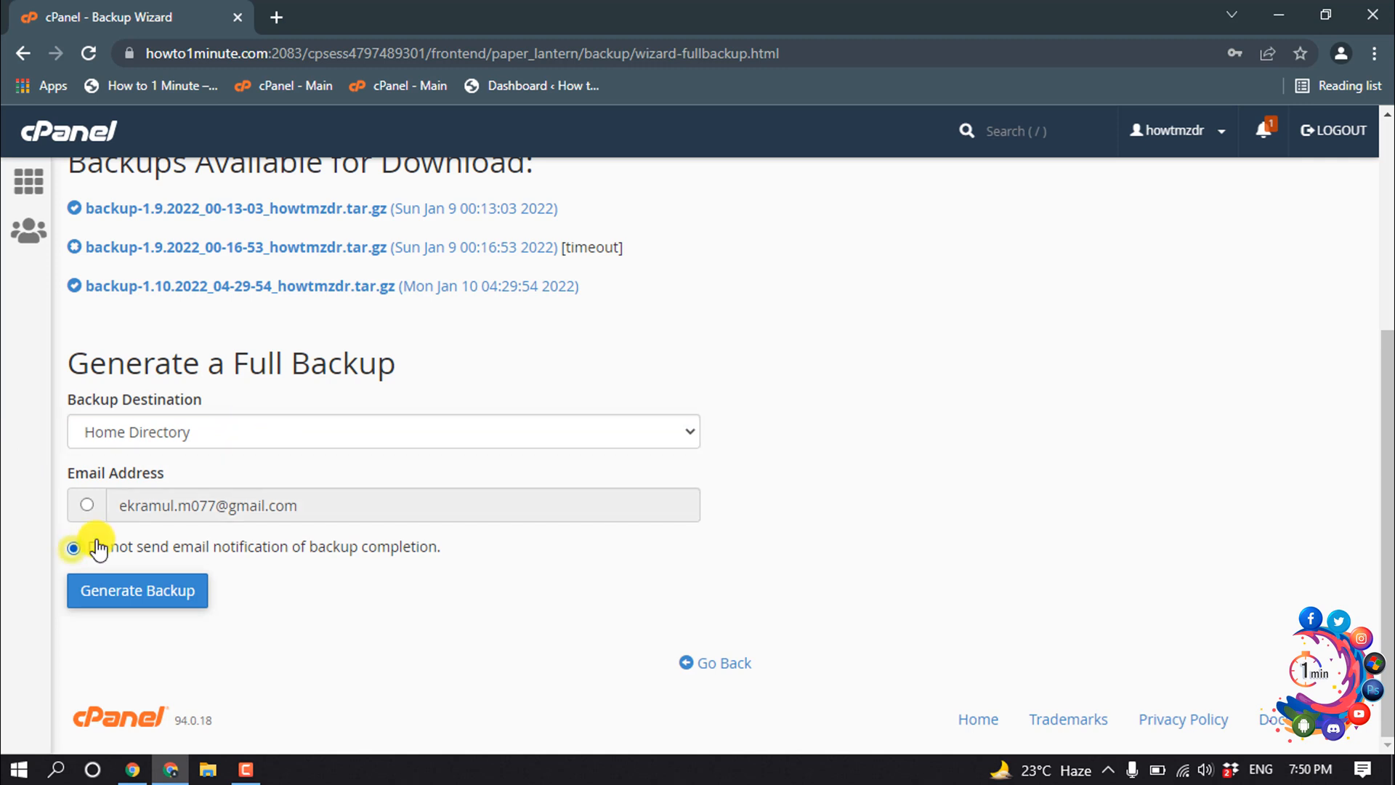
left_click(136, 590)
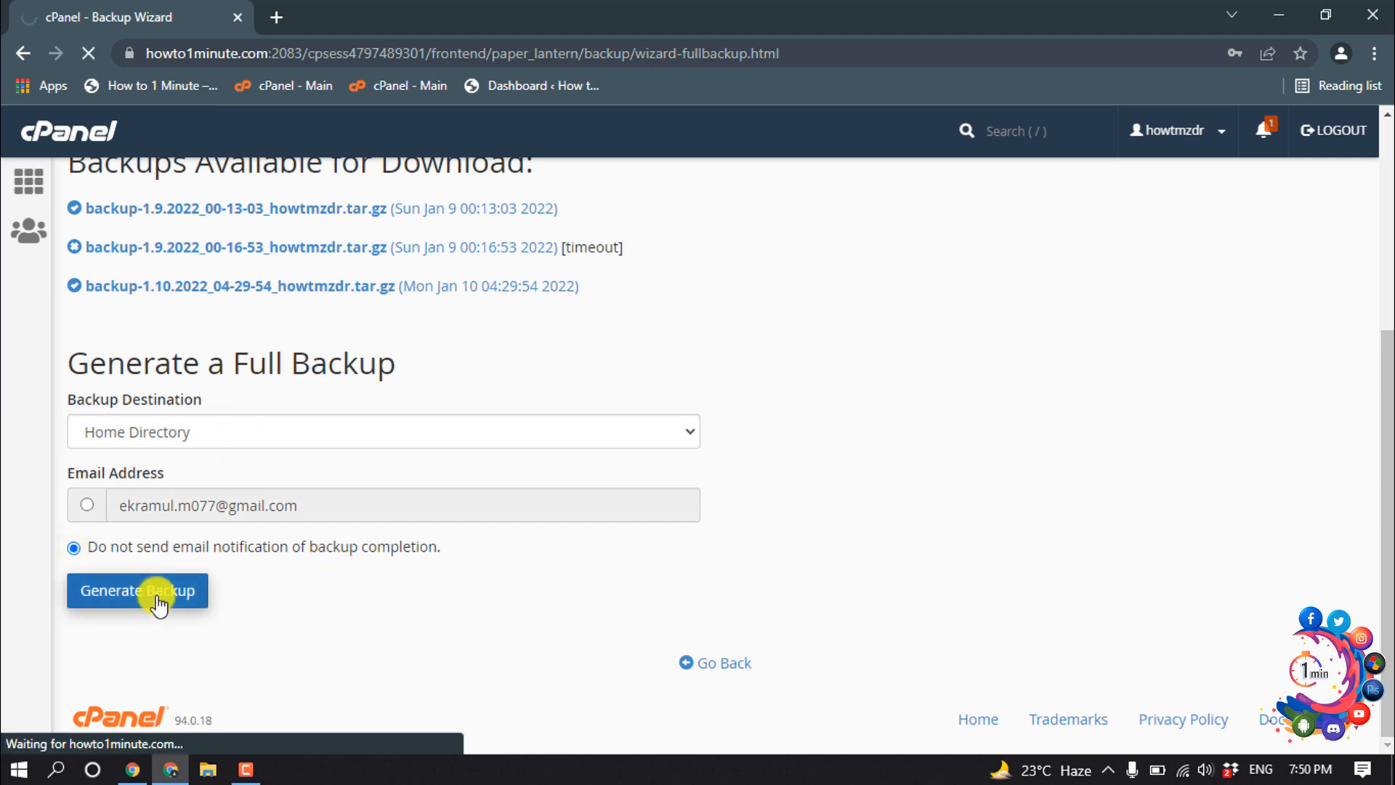
left_click(137, 592)
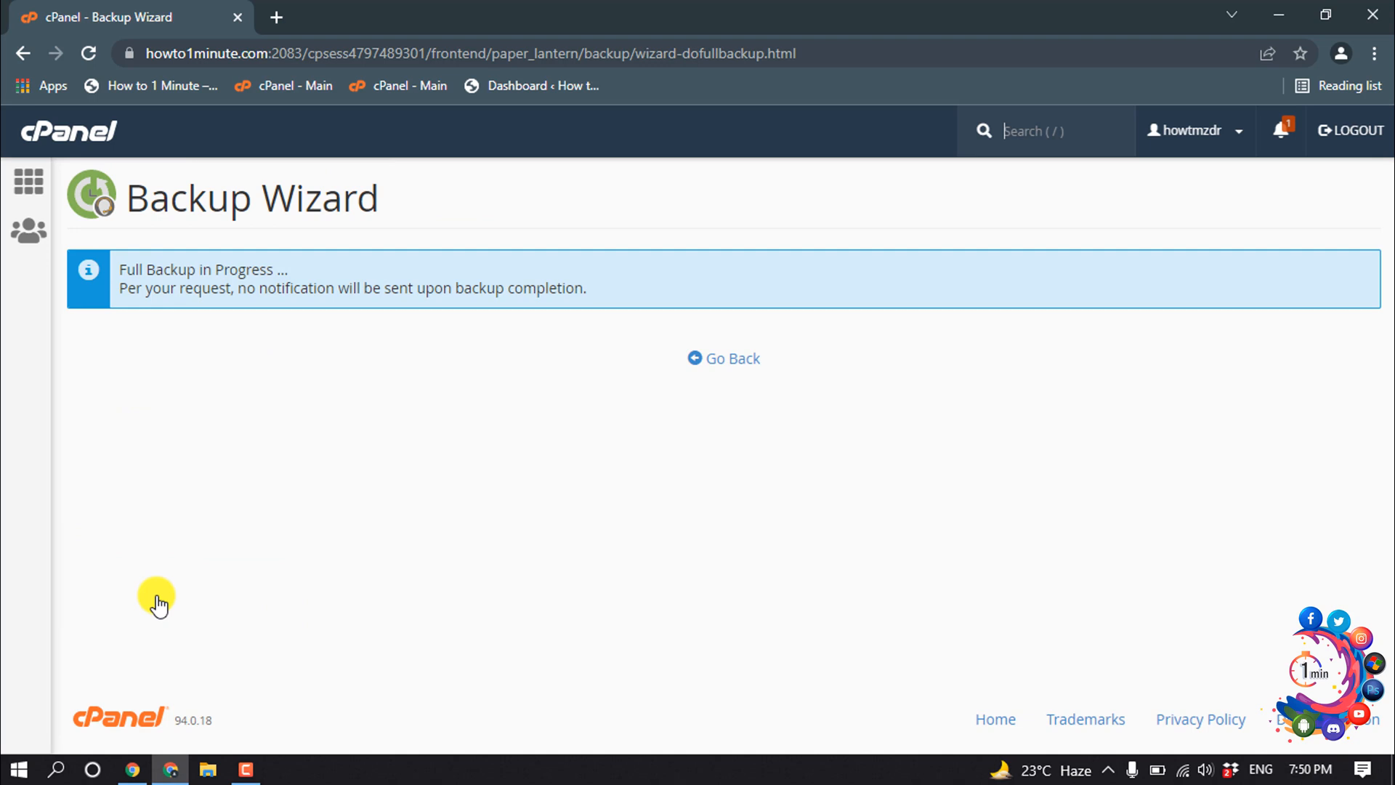
mouse_move(258, 320)
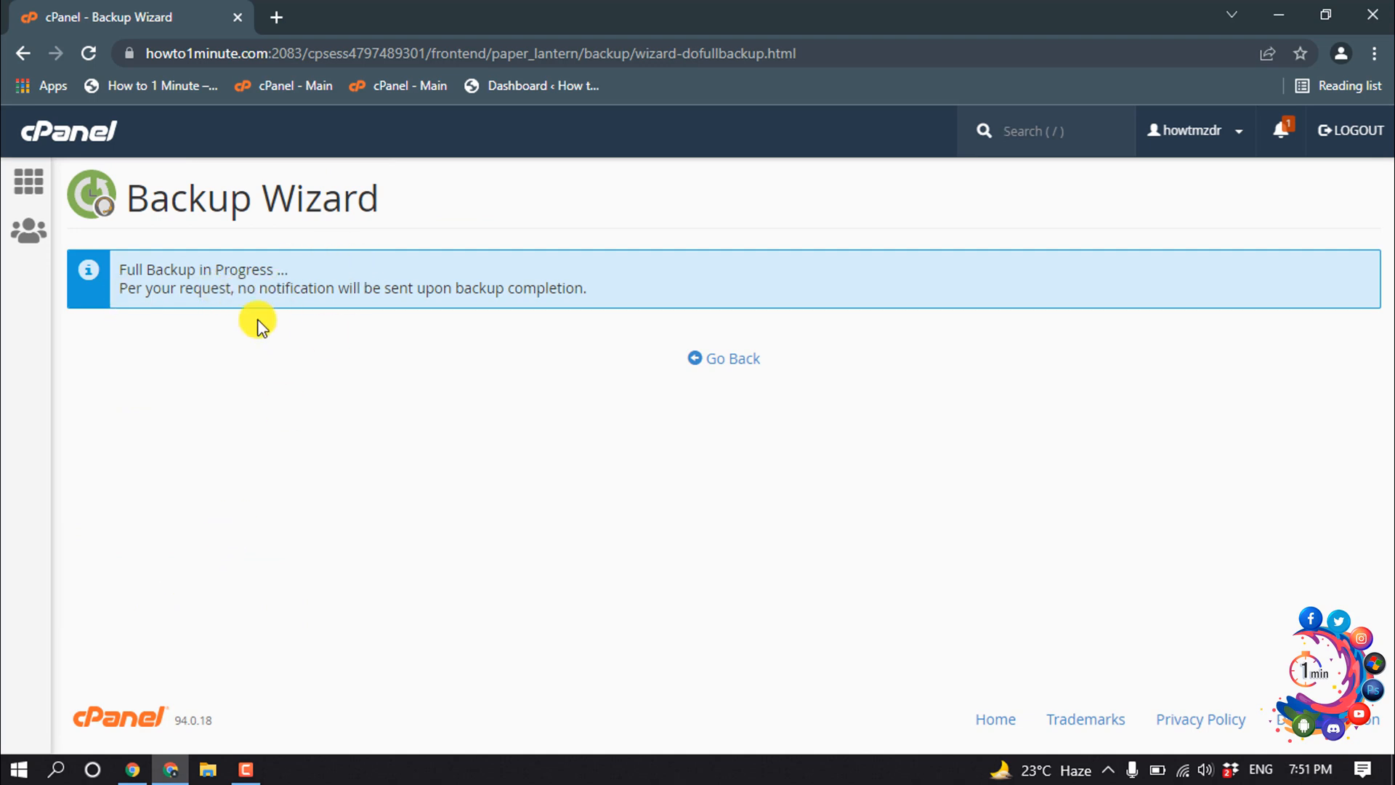
left_click(724, 357)
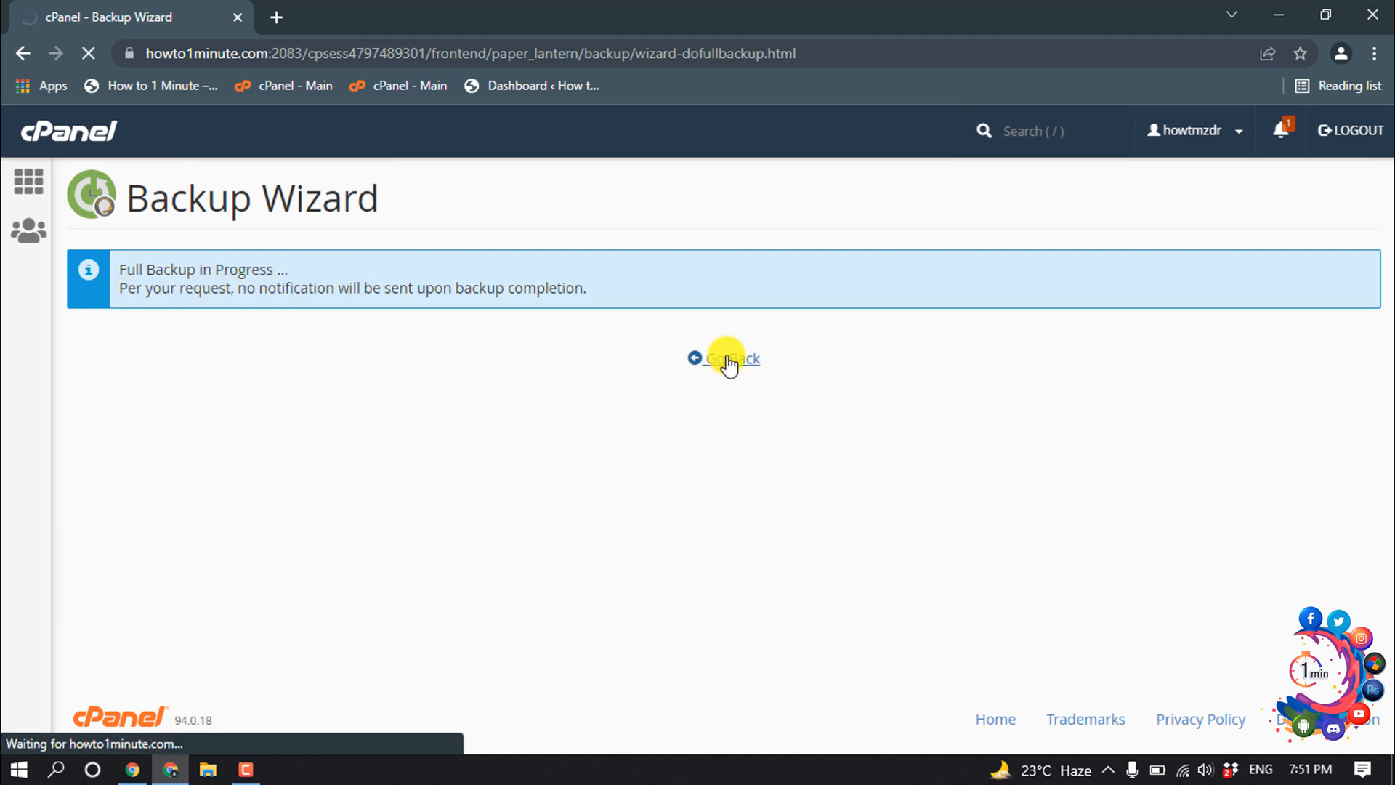
left_click(728, 357)
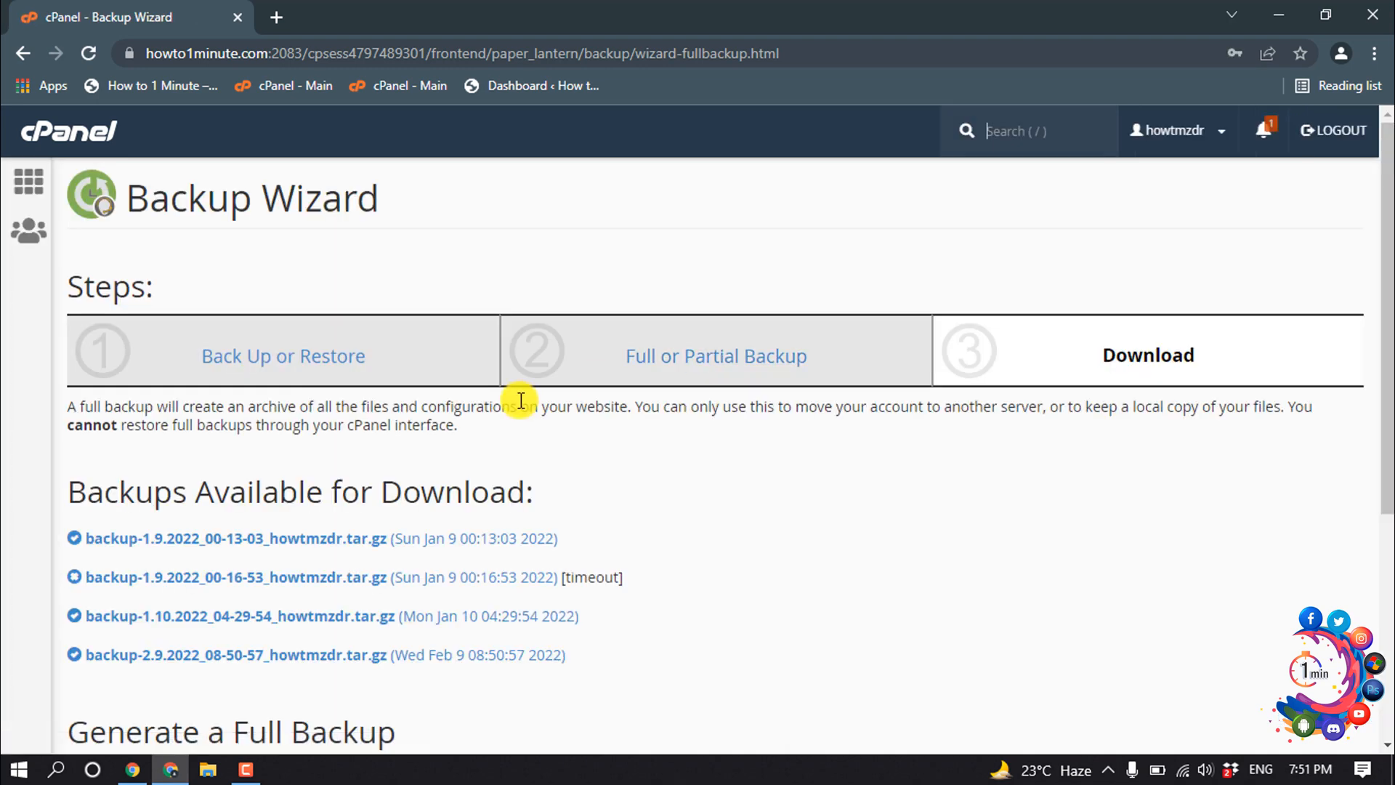
Start downloading the backup-2.9.2022 .tar.gz archive in Chrome
scroll("down", 3)
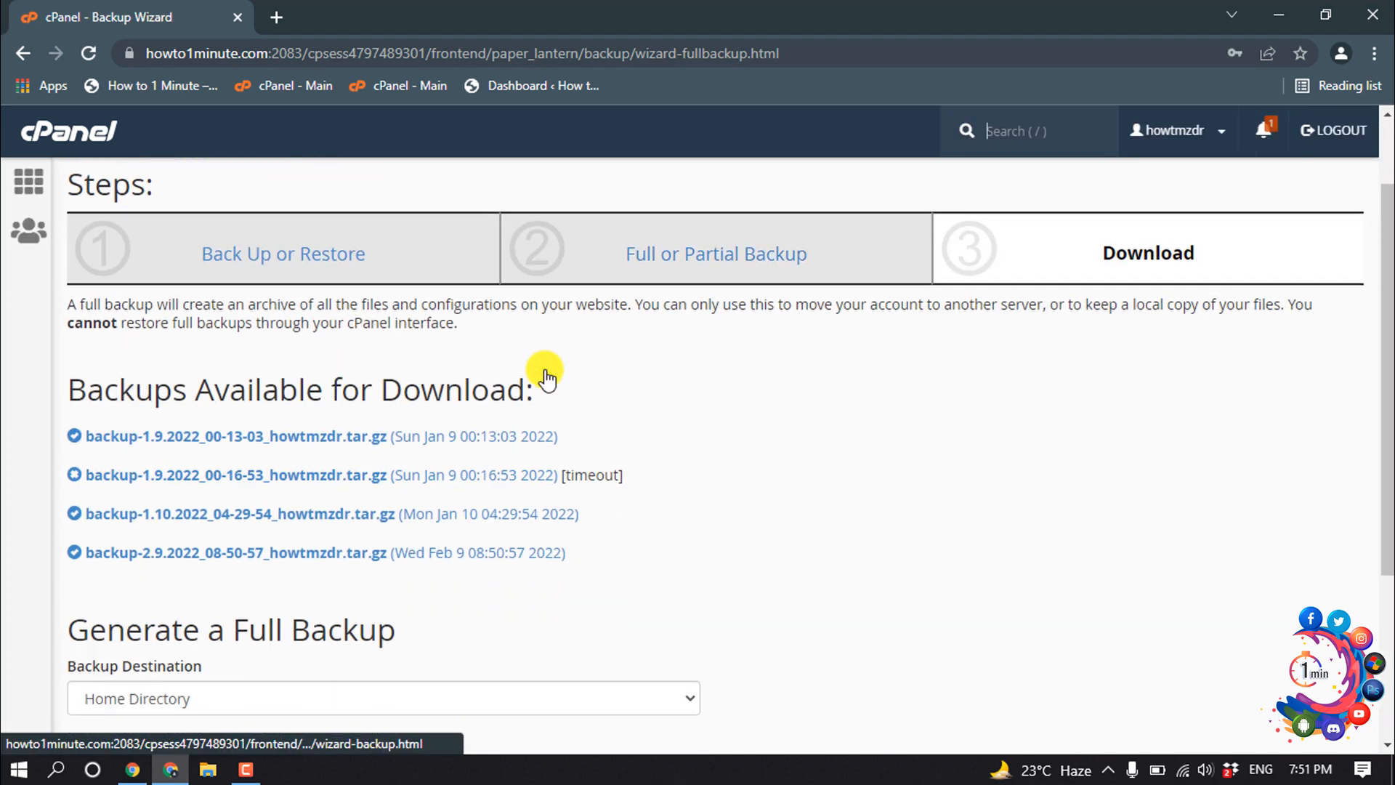
mouse_move(182, 463)
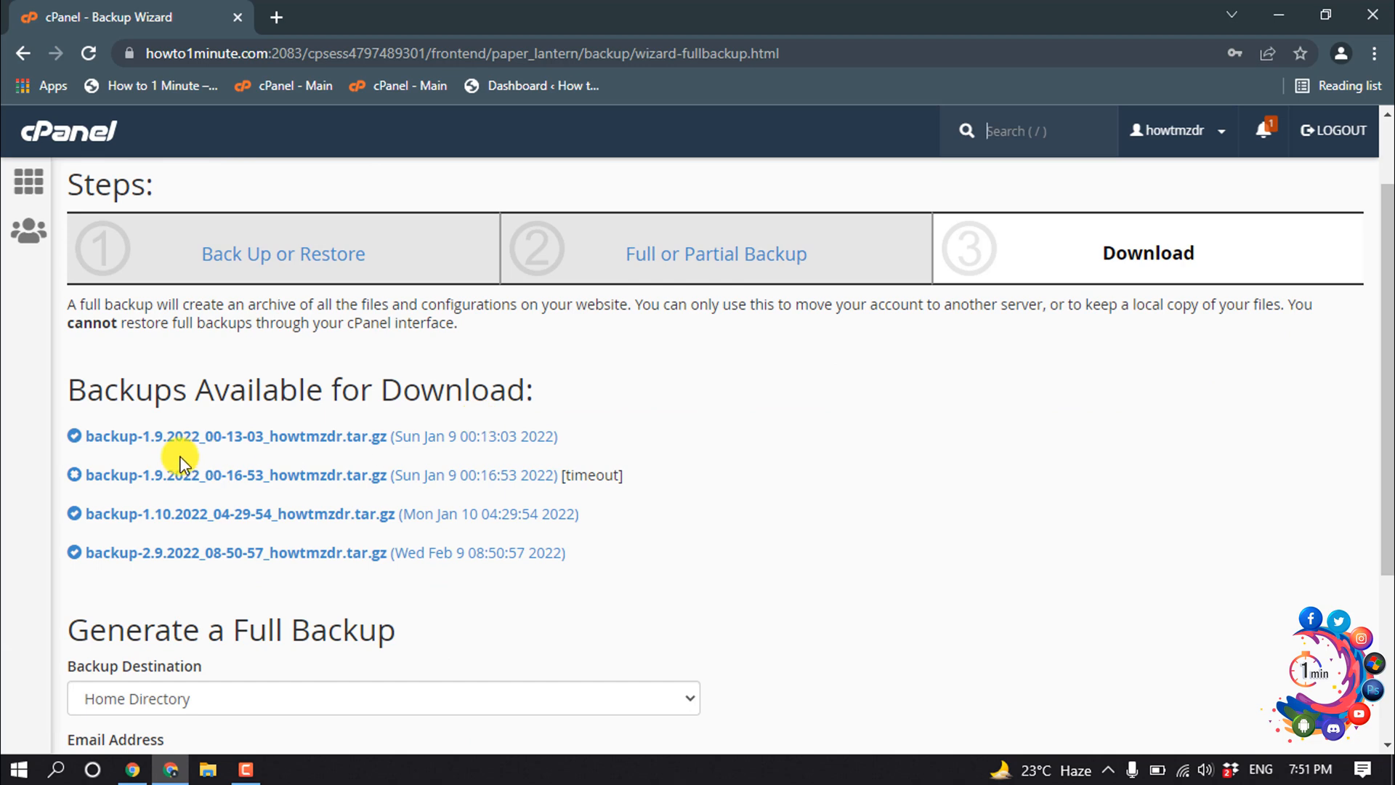
mouse_move(356, 514)
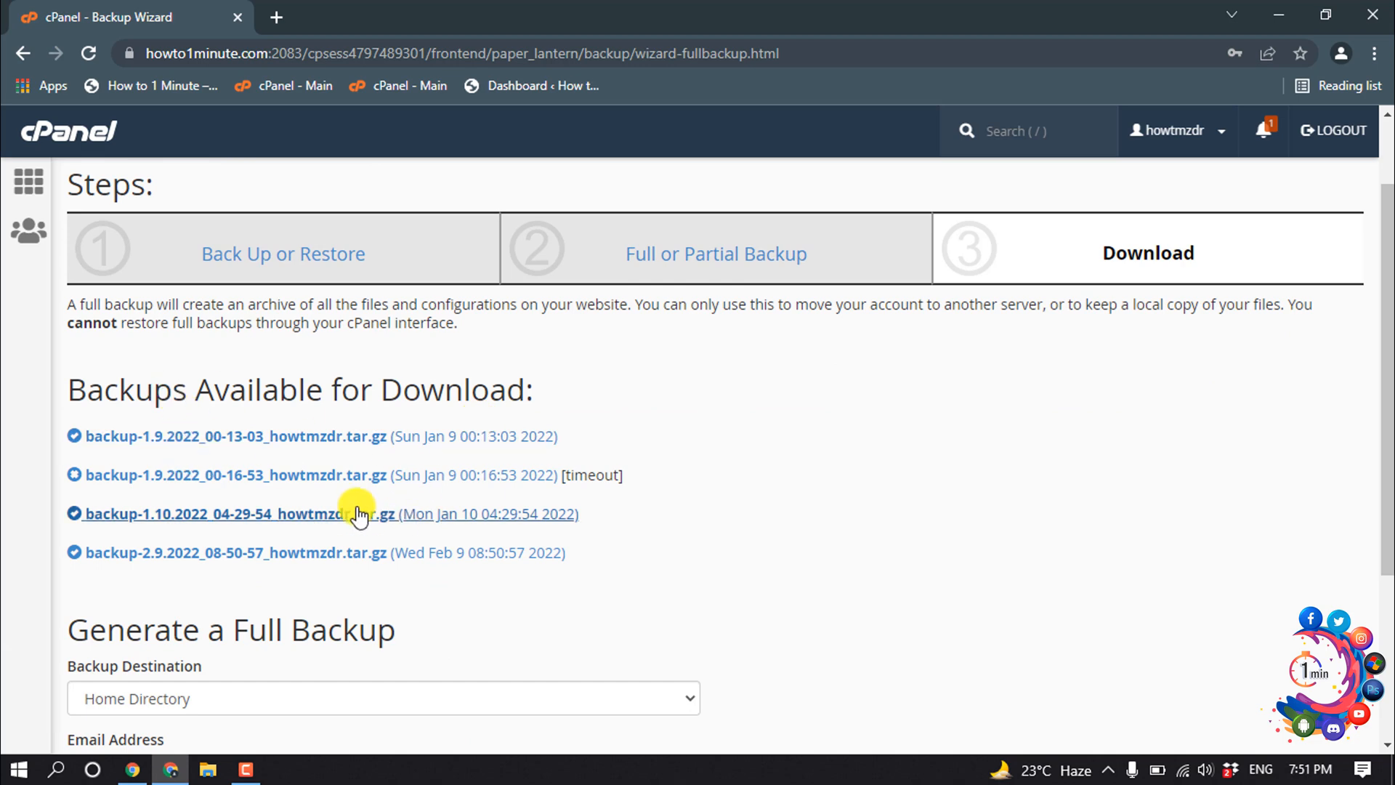
mouse_move(404, 497)
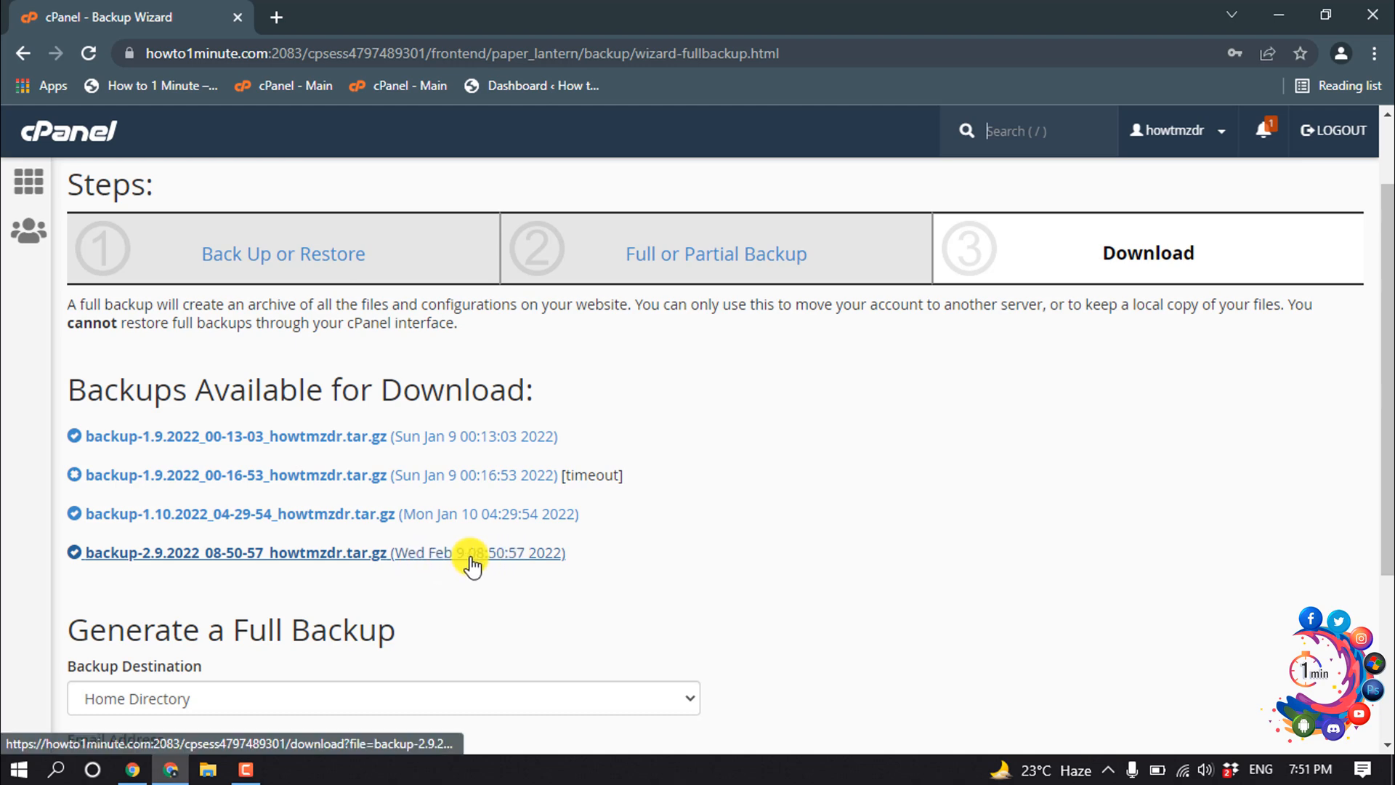
mouse_move(163, 561)
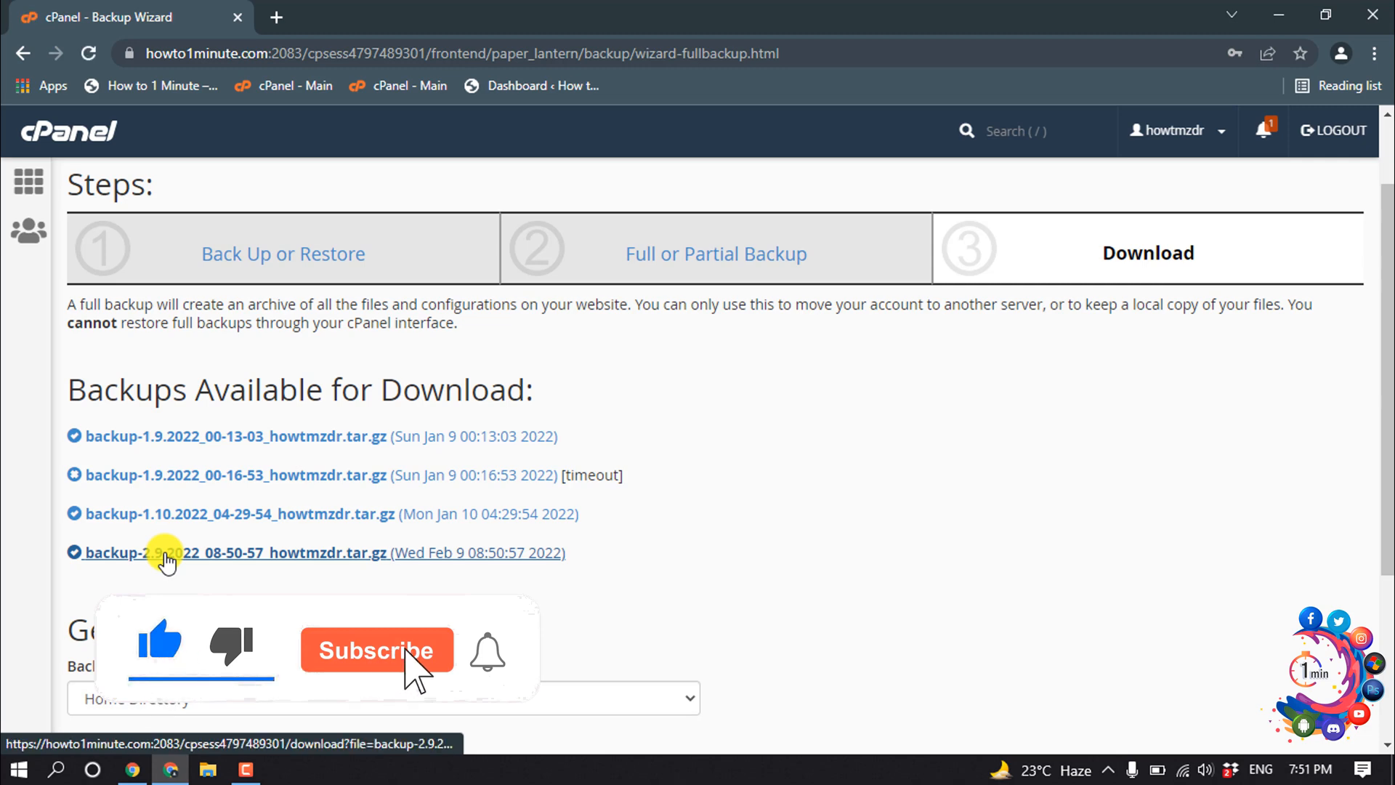
left_click(234, 553)
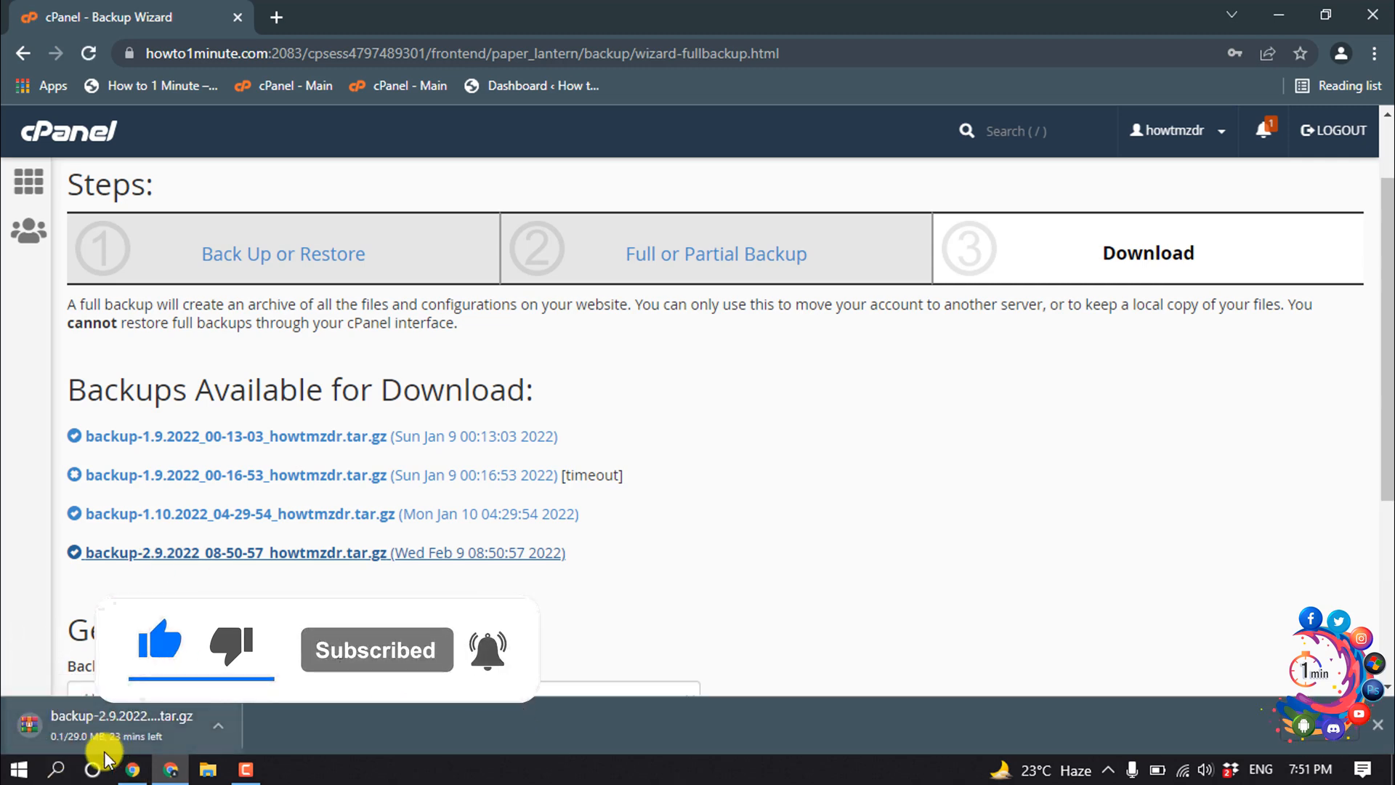